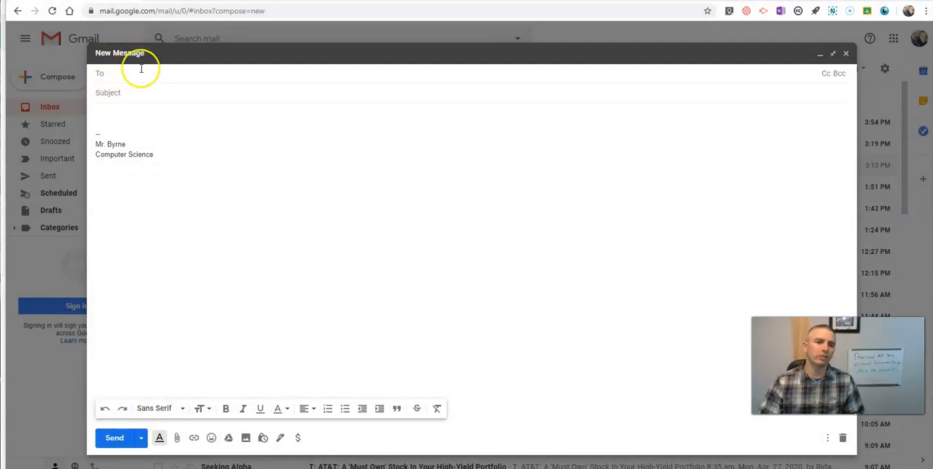
# Address the new message to a recipient and set the subject to 'Important Sample Message'
pyautogui.write('ma')
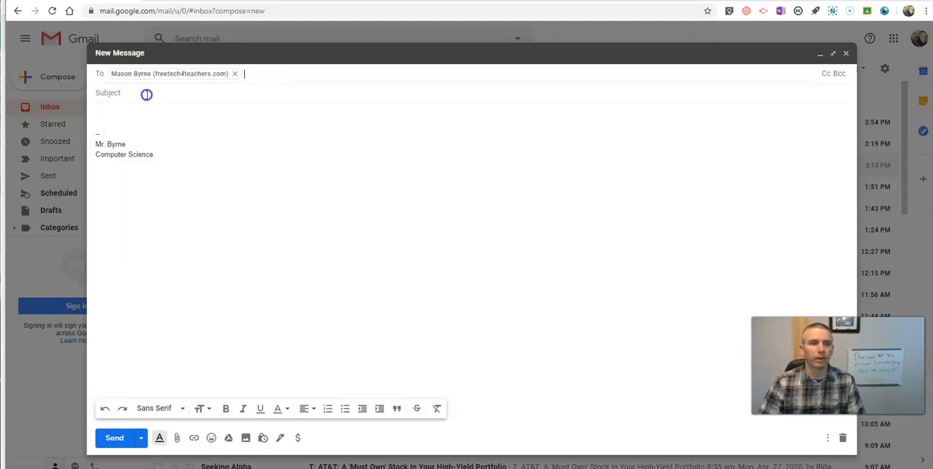
pyautogui.write('Important Sample Message')
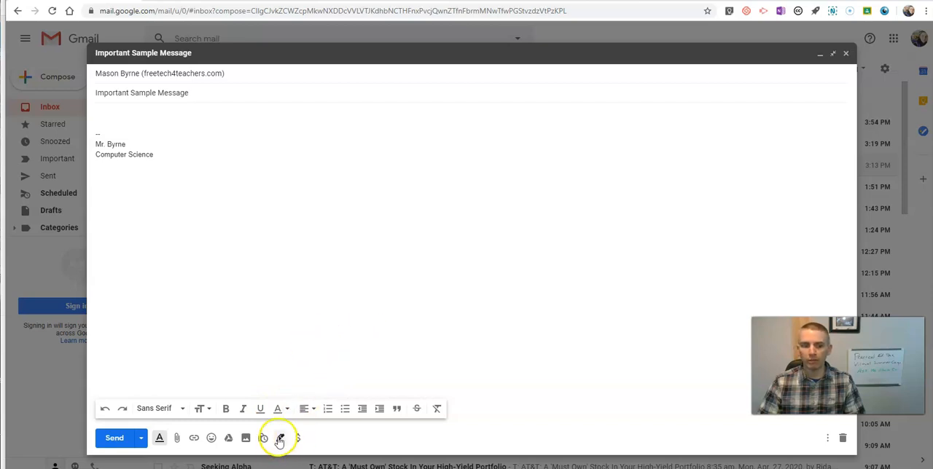
pyautogui.moveTo(280, 437)
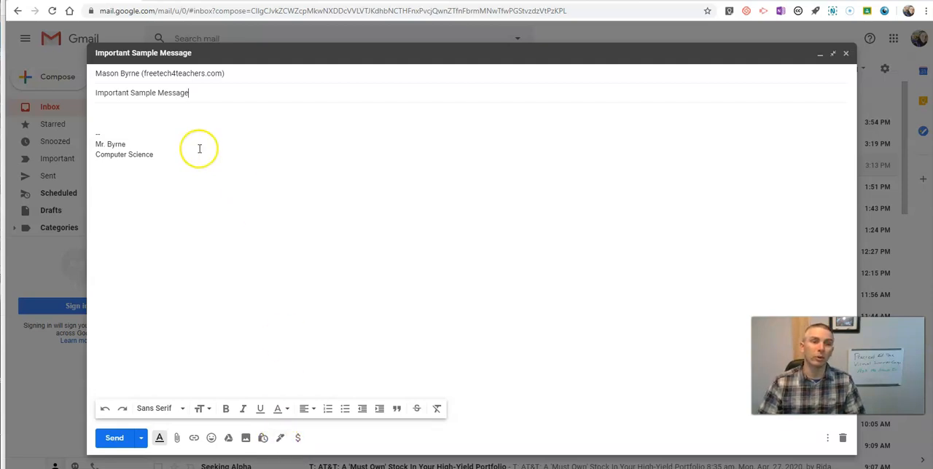
pyautogui.moveTo(147, 152)
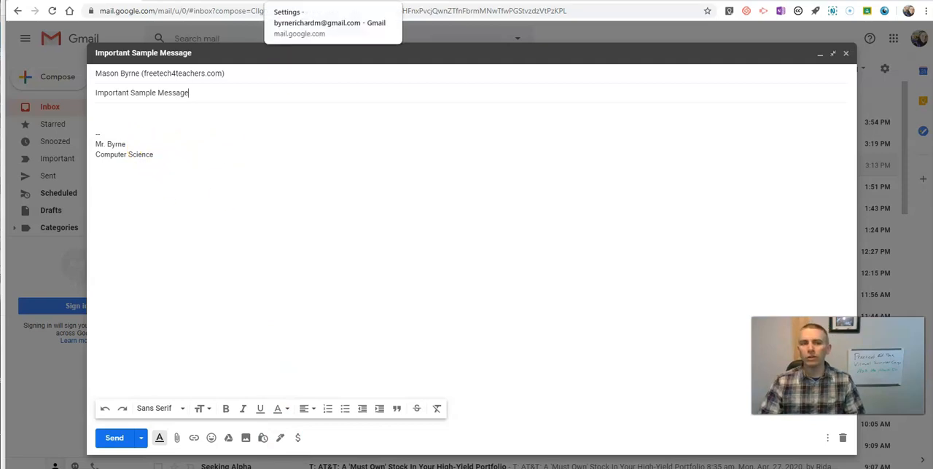
# Go to Gmail's General settings and scroll to the Signature section listing 'Mr. Byrne' and 'Richard'
pyautogui.click(884, 67)
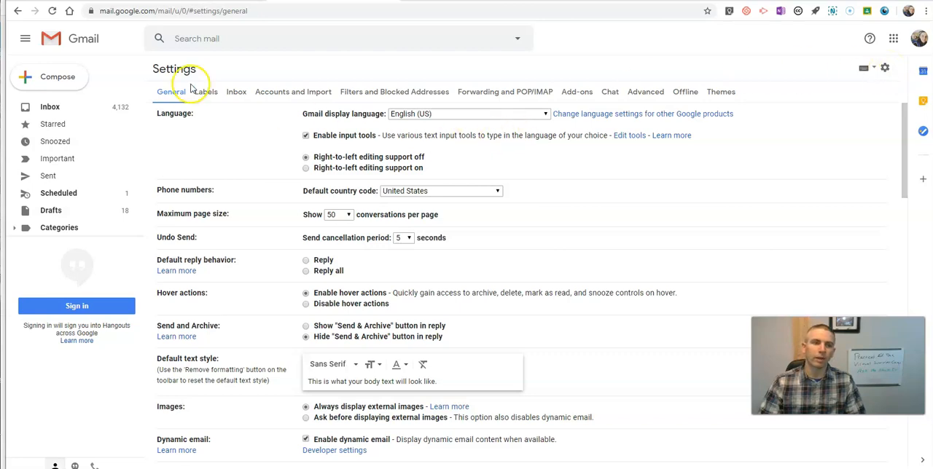
pyautogui.scroll(-3)
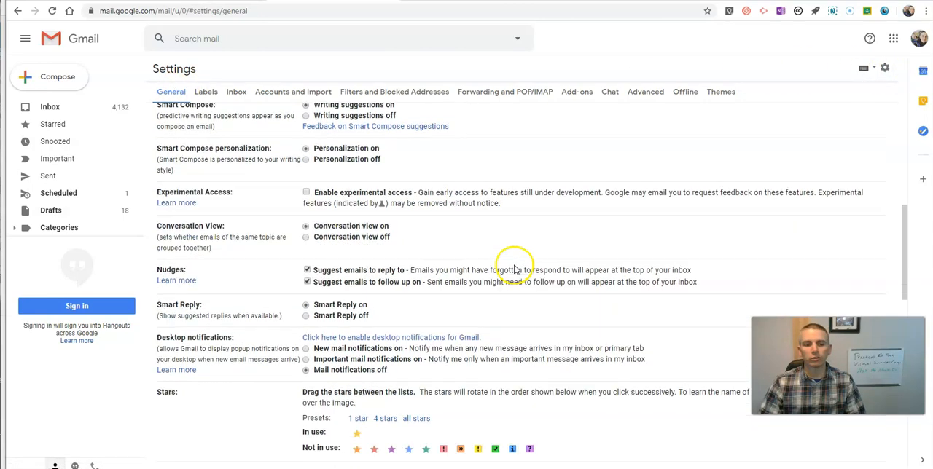
pyautogui.scroll(-3)
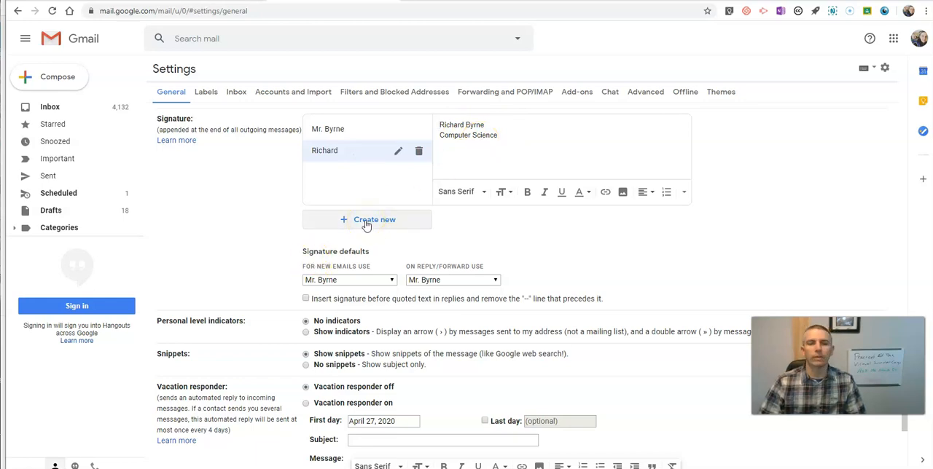
# Create a new signature named 'Richard 2'
pyautogui.click(374, 219)
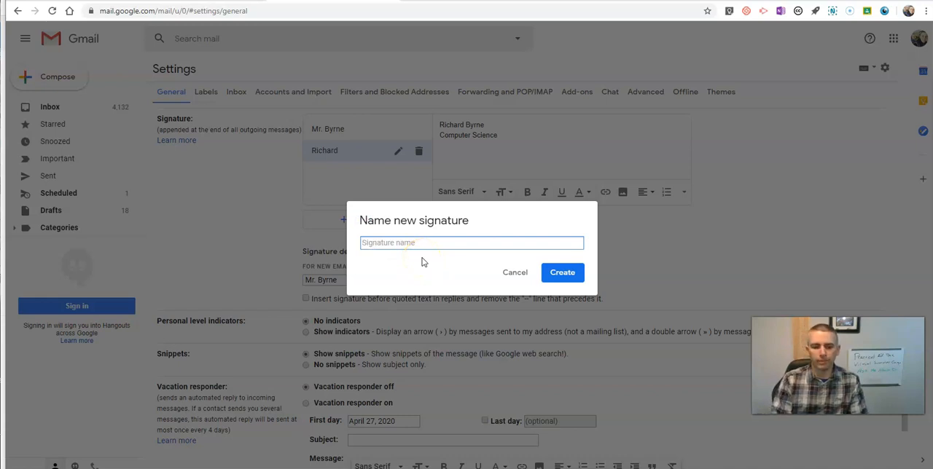
pyautogui.write('Richard 2')
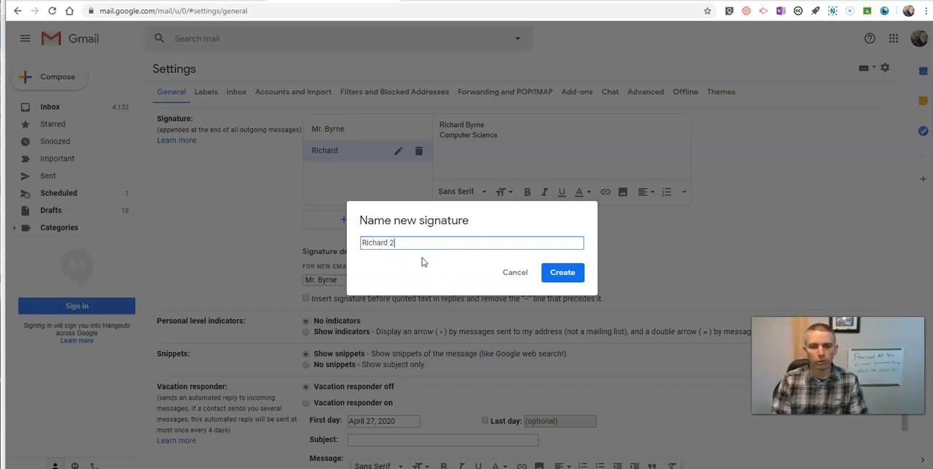
pyautogui.click(562, 271)
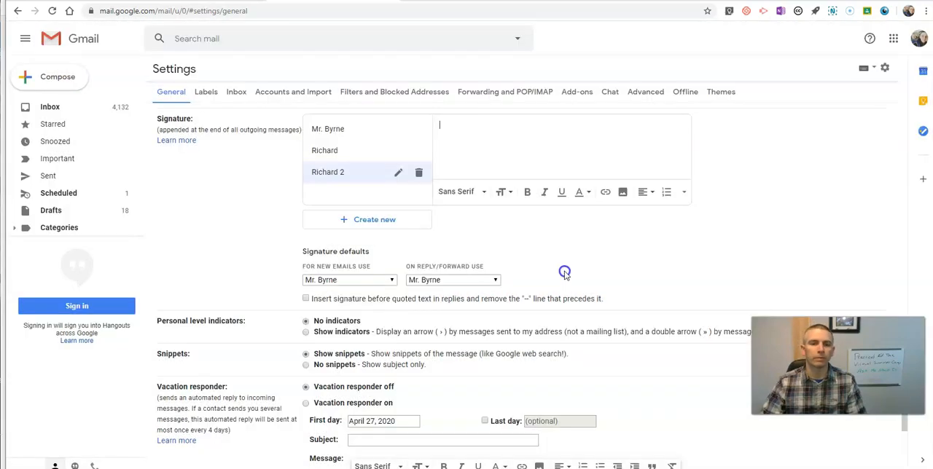
# Write the signature body: Richard / I love dogs / "Some inspirational quote"
pyautogui.write('Richard')
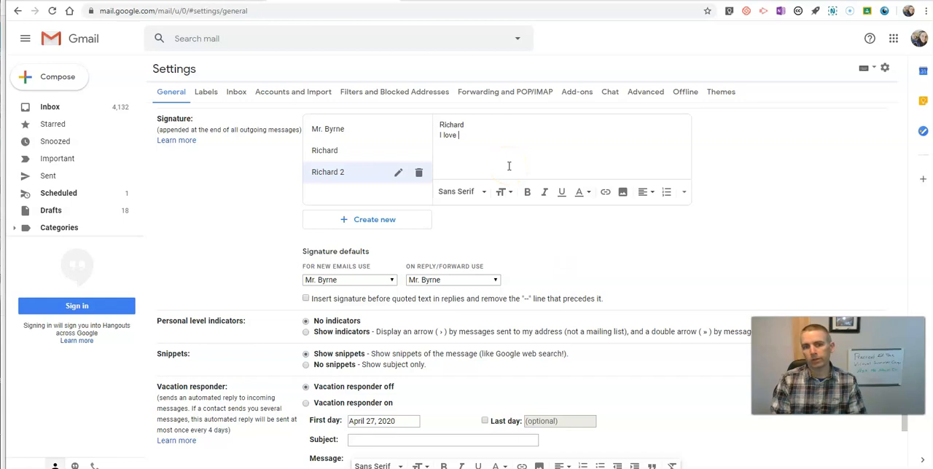
pyautogui.write('dogs')
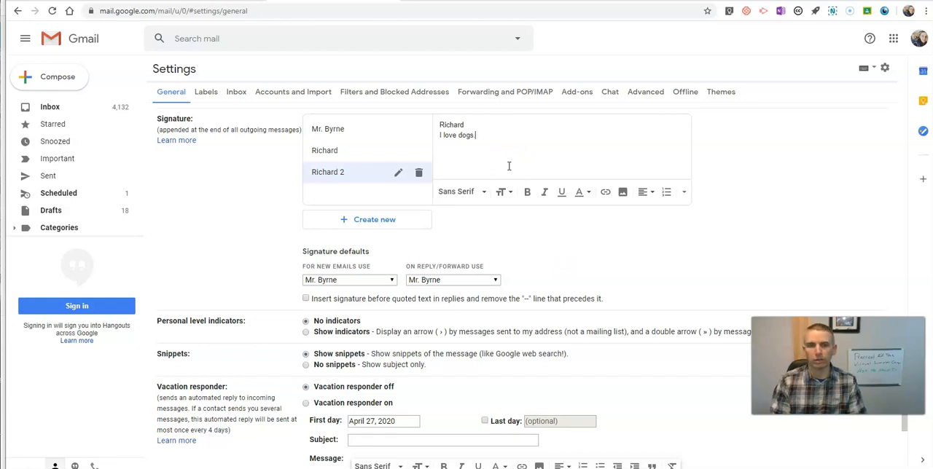
pyautogui.write('"Some')
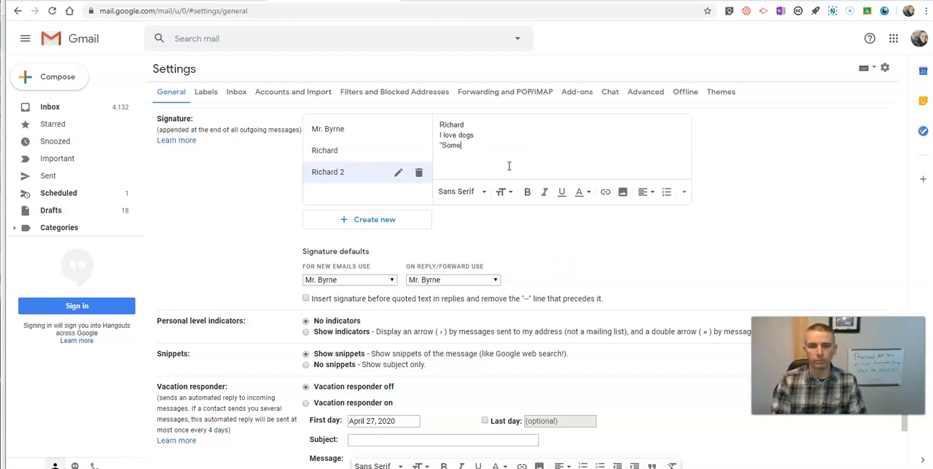
pyautogui.write('insp')
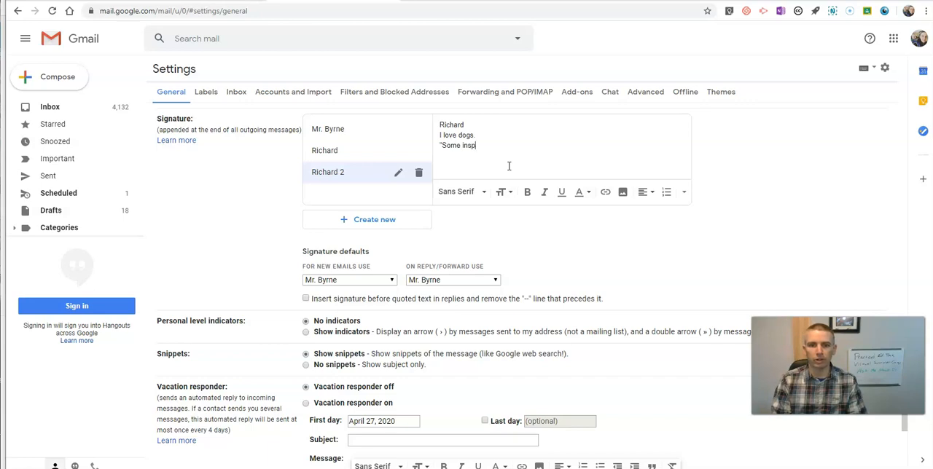
pyautogui.write('rational')
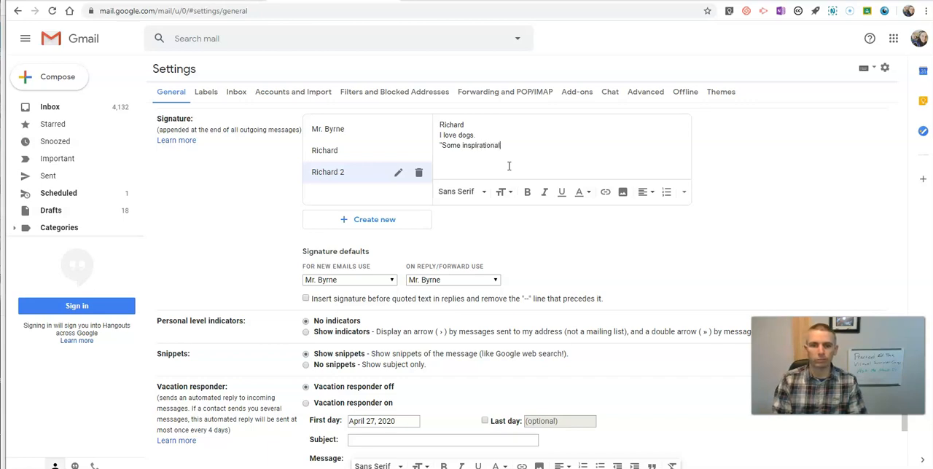
pyautogui.write('quote')
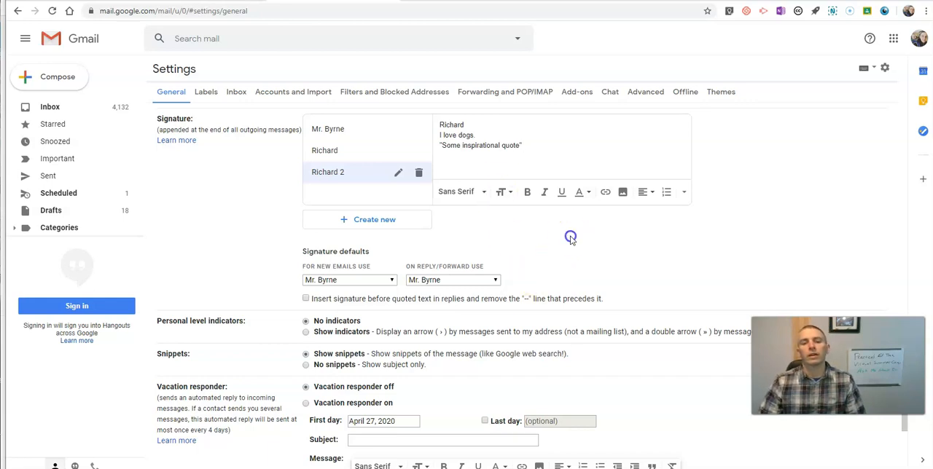
# Review the signature defaults for new emails and for reply/forward without changing them
pyautogui.click(348, 280)
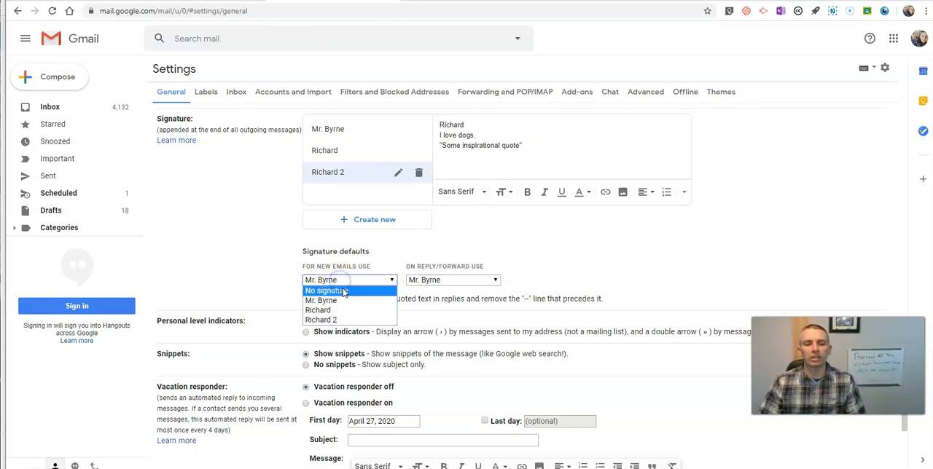
pyautogui.moveTo(321, 300)
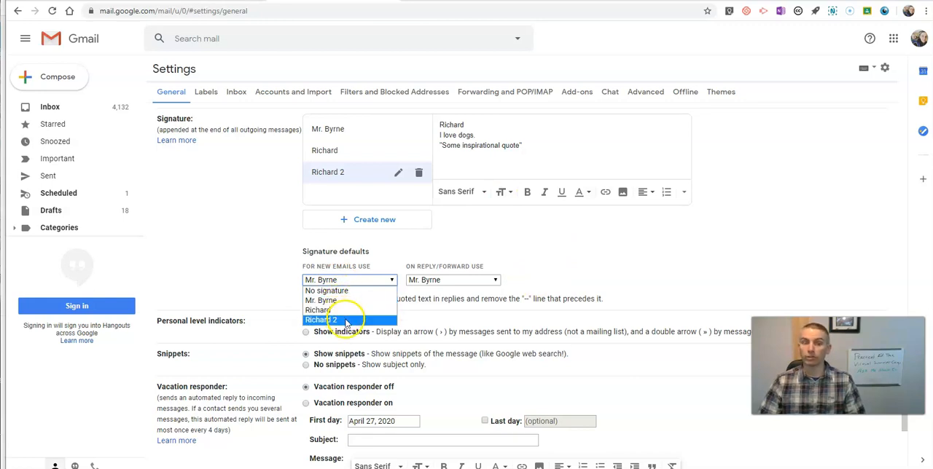
pyautogui.click(452, 280)
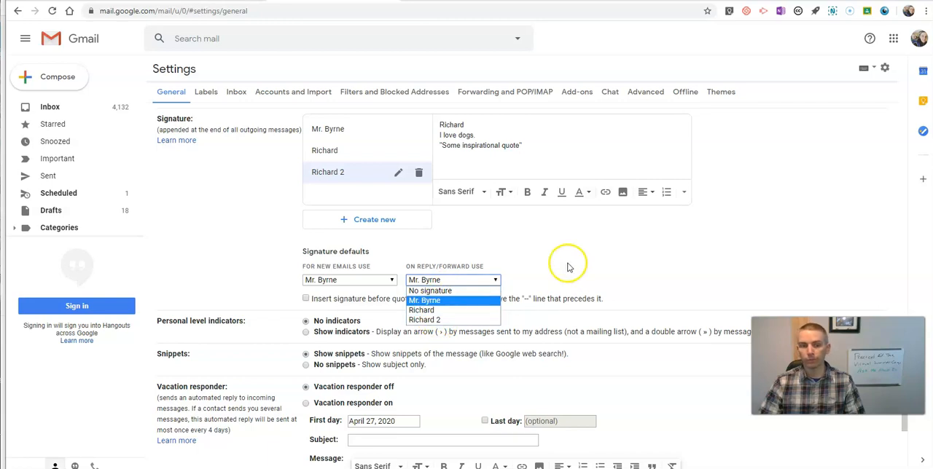
pyautogui.click(349, 280)
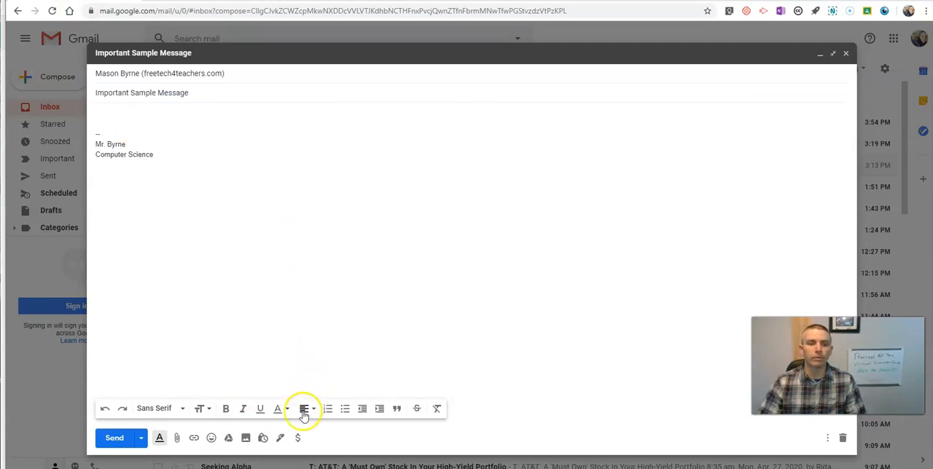
# Via Insert signature, swap the draft's signature to 'Richard', then back to 'Mr. Byrne'
pyautogui.click(280, 437)
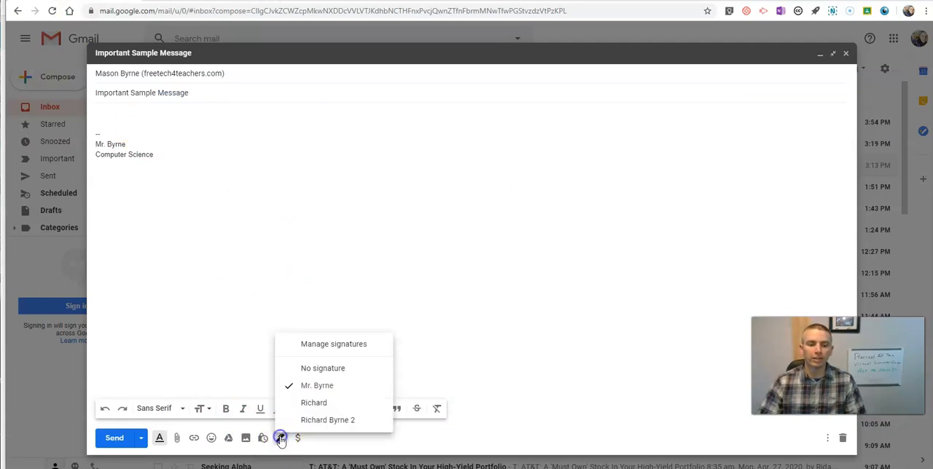
pyautogui.click(314, 402)
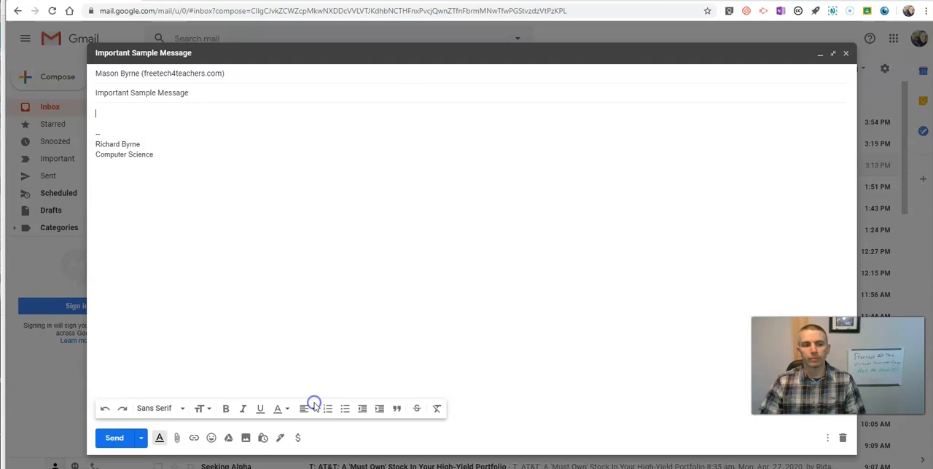
pyautogui.click(280, 438)
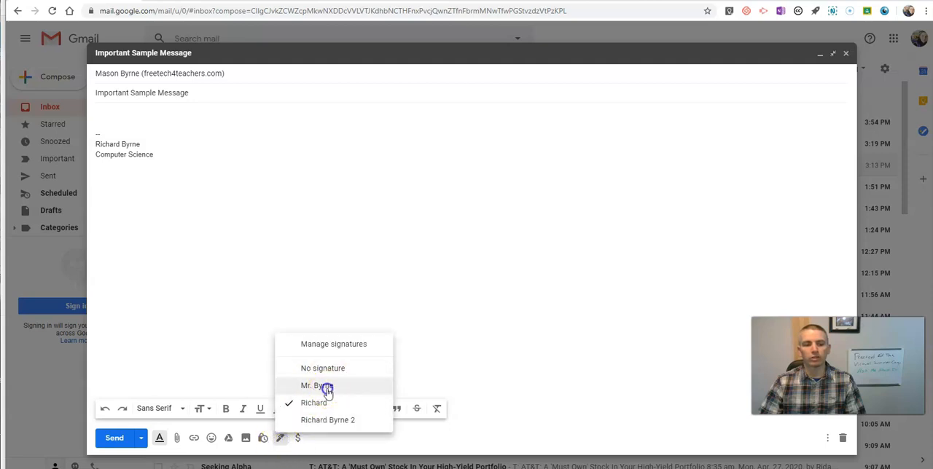
pyautogui.click(315, 385)
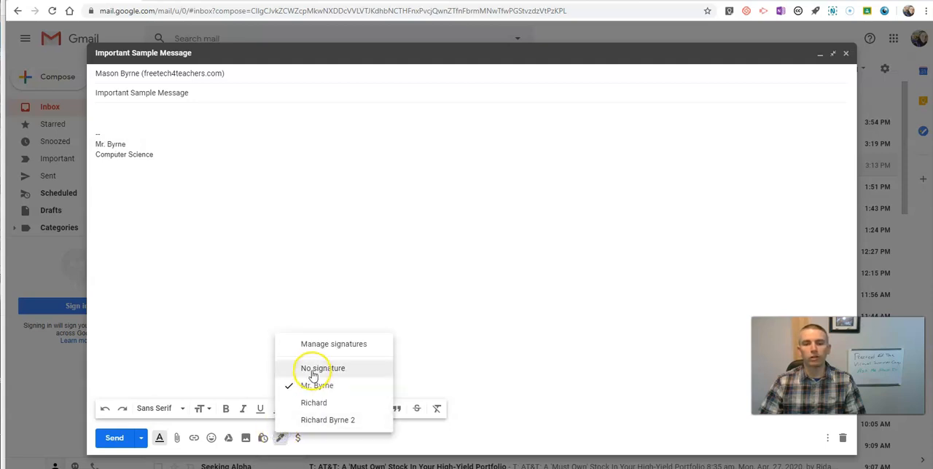